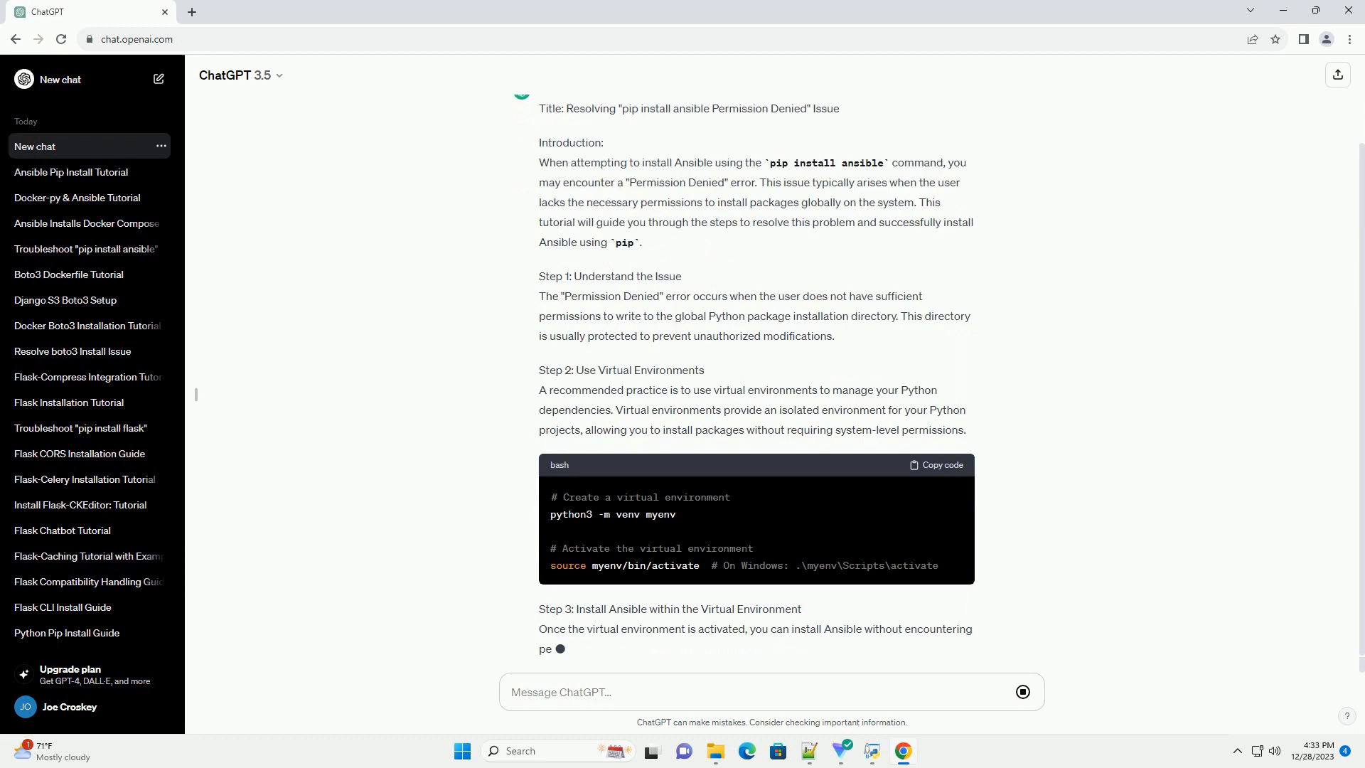
scroll("down", 3)
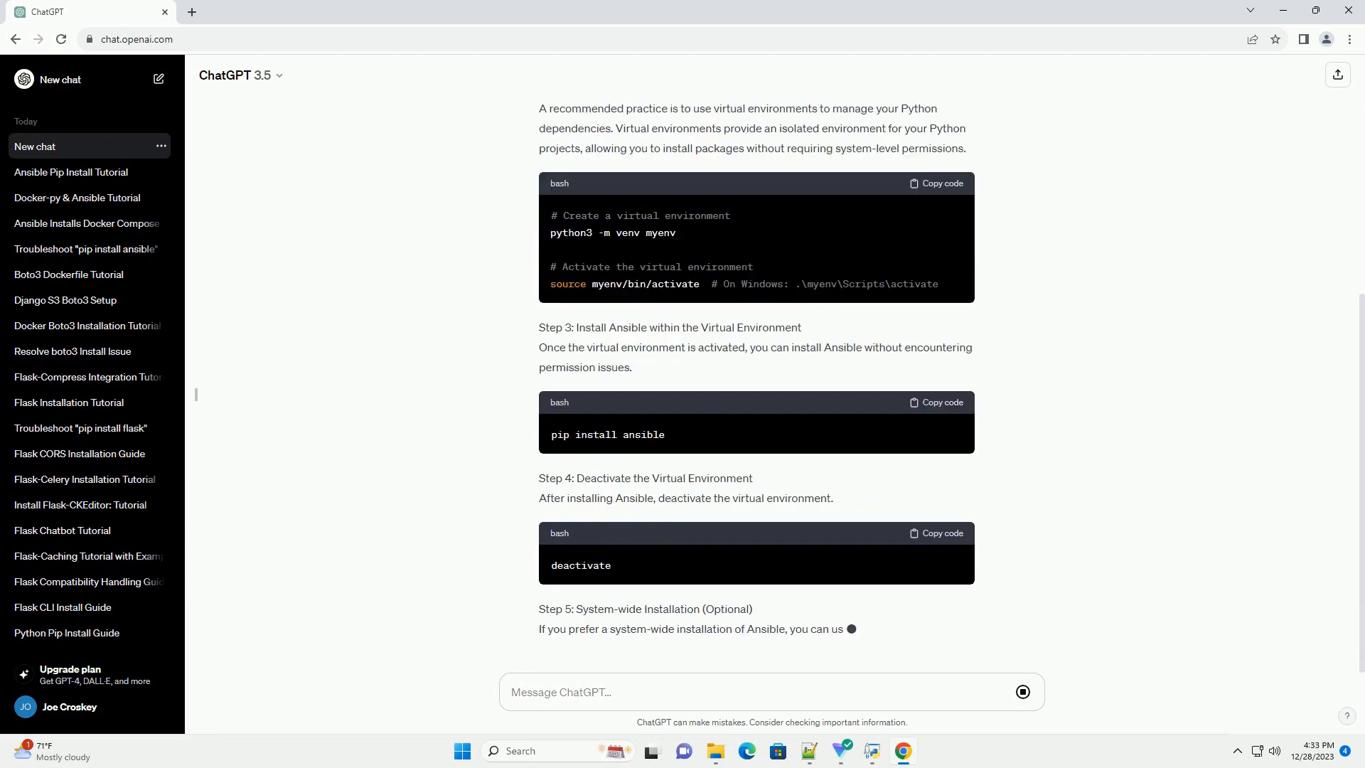
scroll("down", 3)
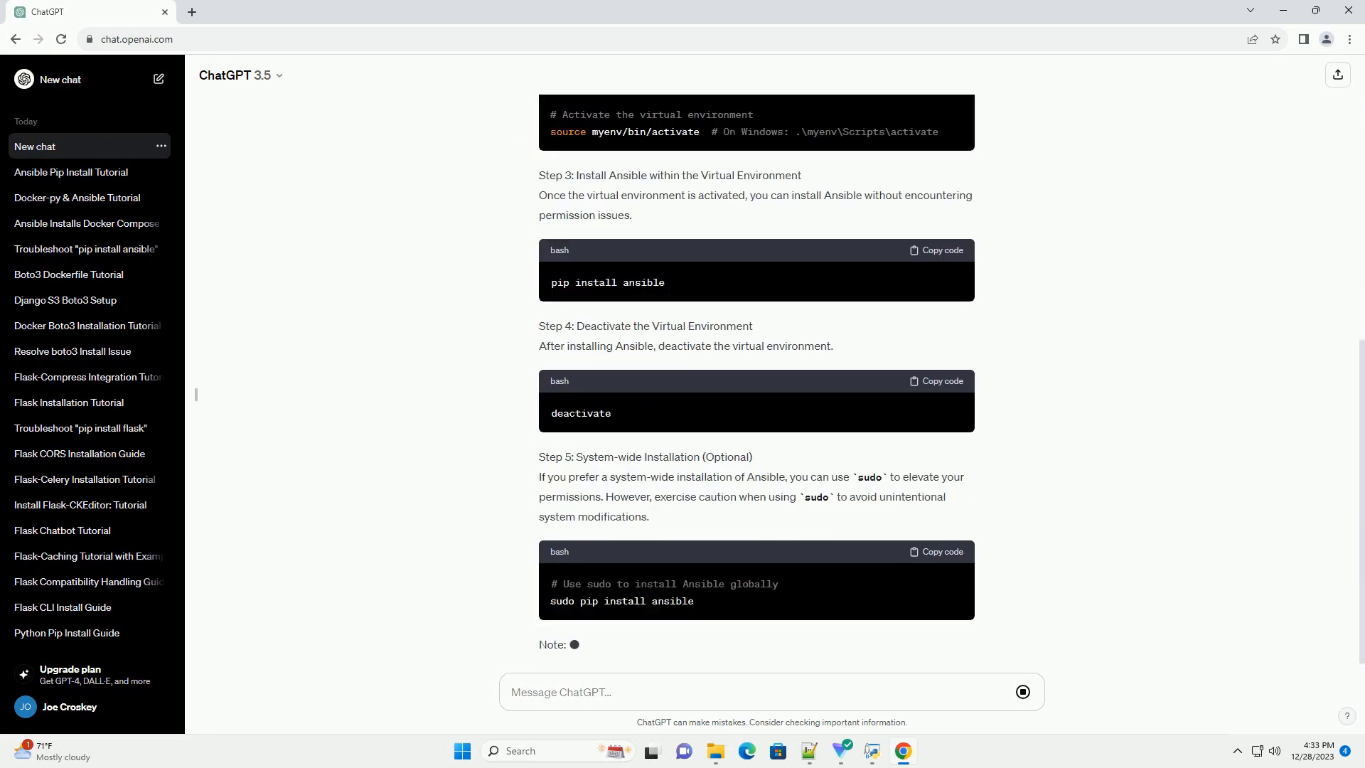
scroll("down", 3)
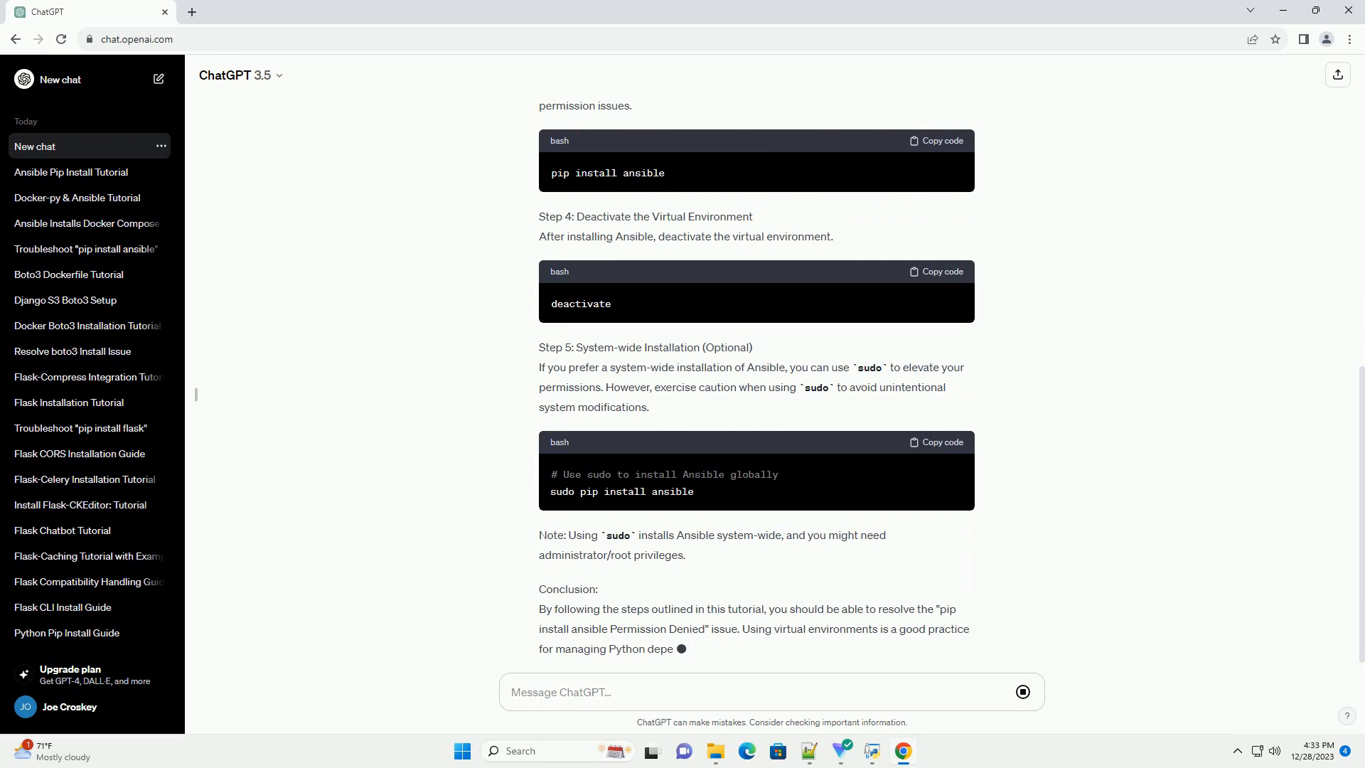